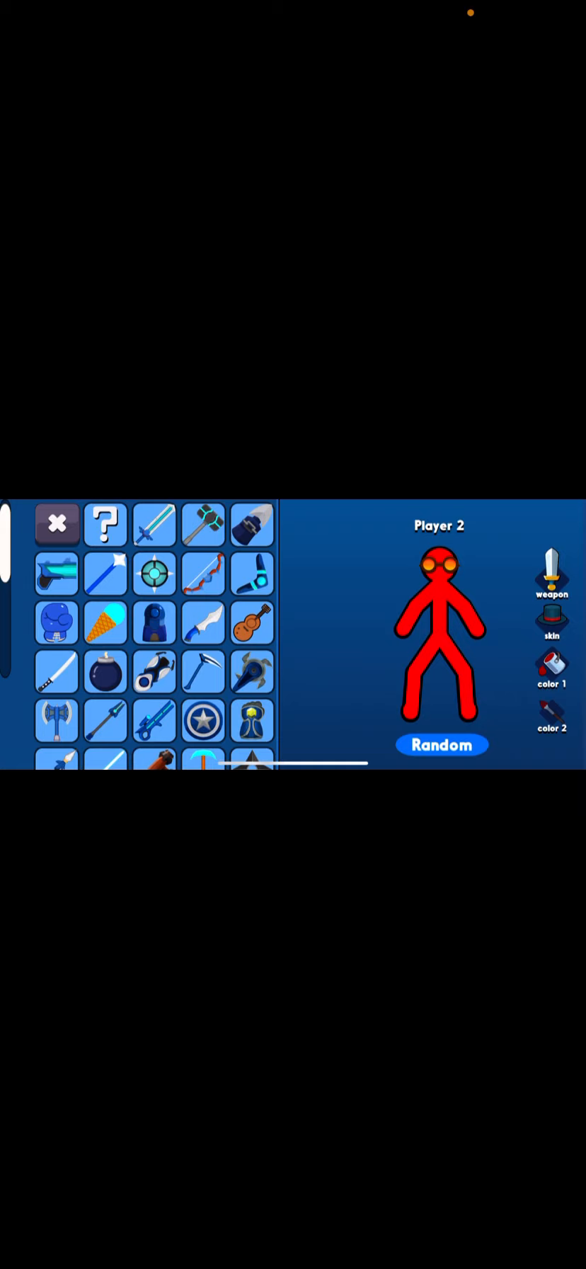
# Step: Switch from the game's Player 2 weapon selection to the Photos Recents album of stage screenshots
pyautogui.click(56, 524)
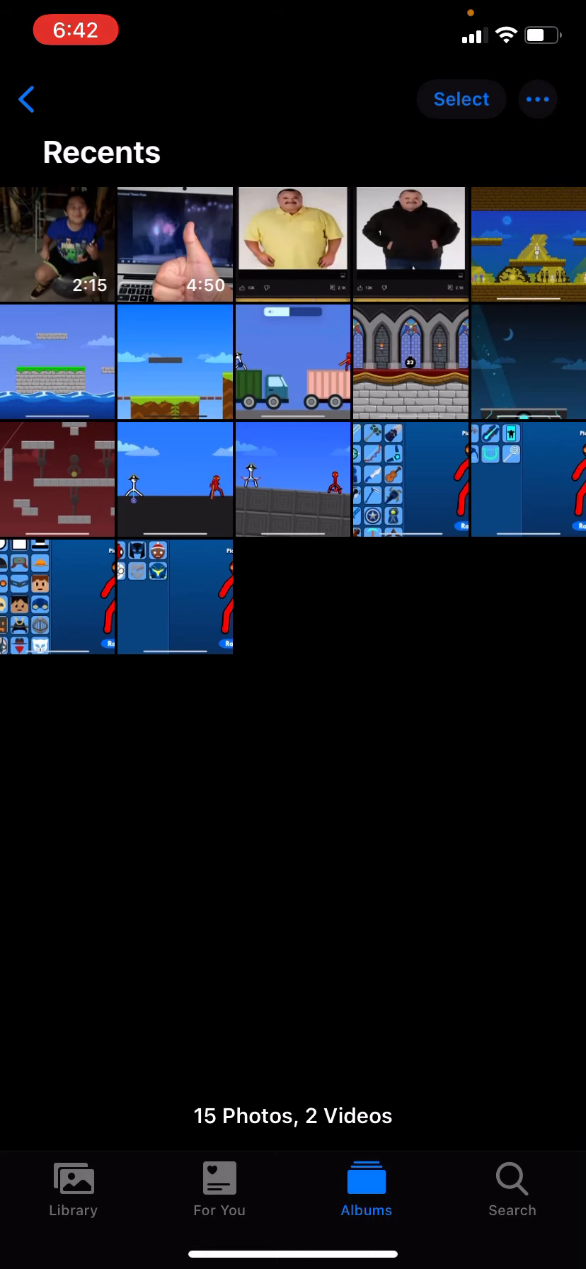
# Step: Return from the Recents album to the Player 2 weapon selection screenshot
pyautogui.click(411, 360)
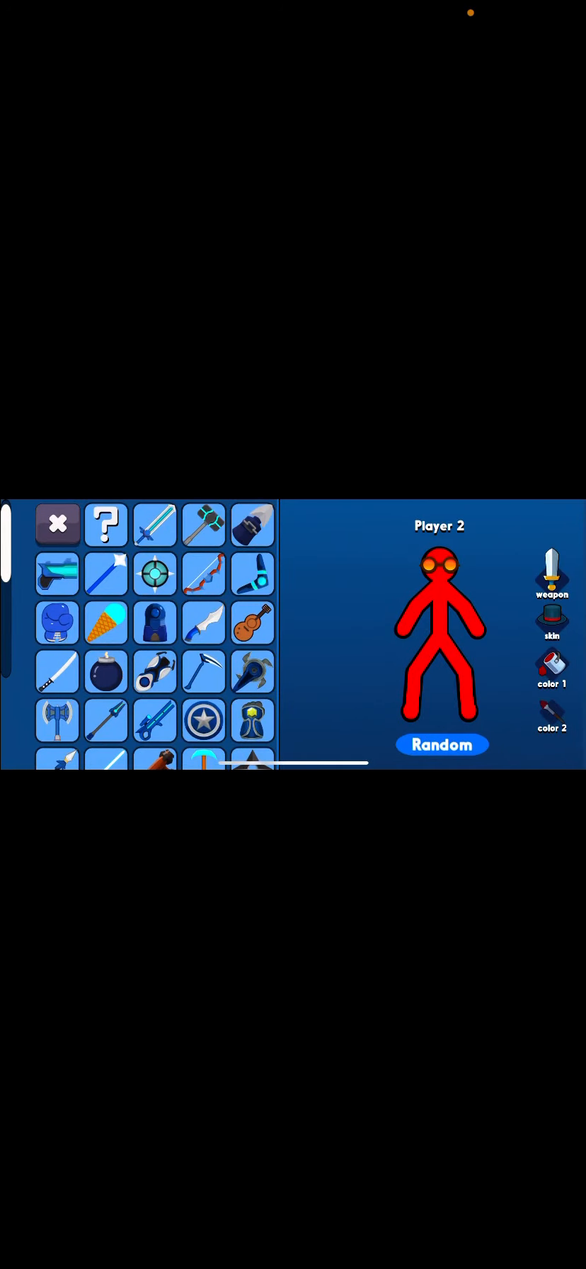
pyautogui.scroll(-3)
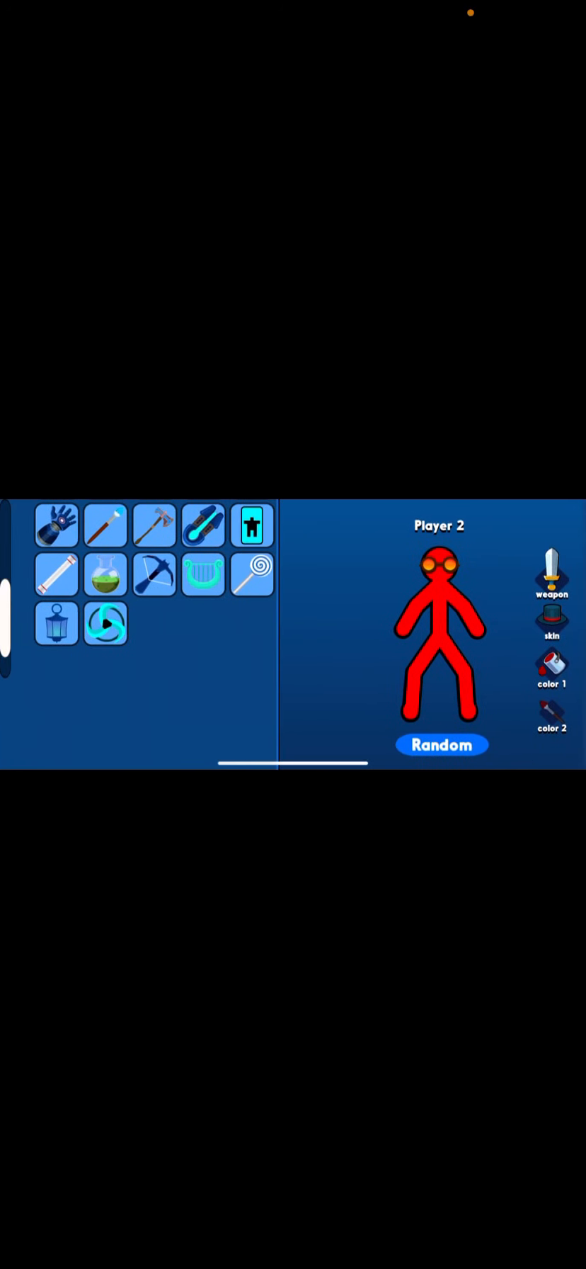
pyautogui.click(553, 571)
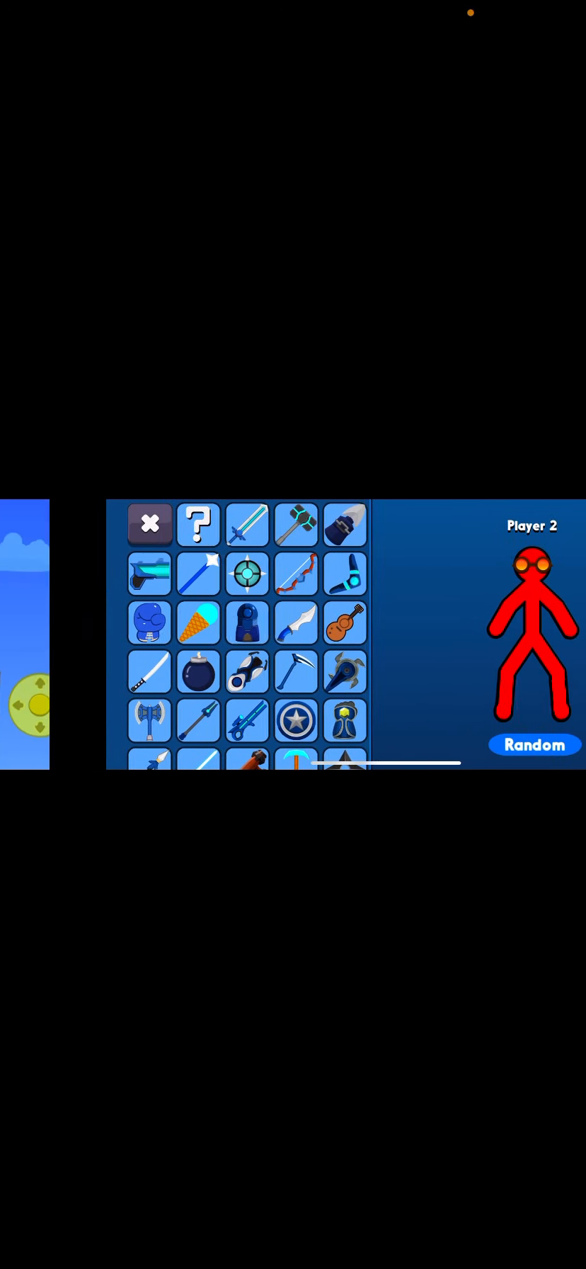
pyautogui.click(149, 524)
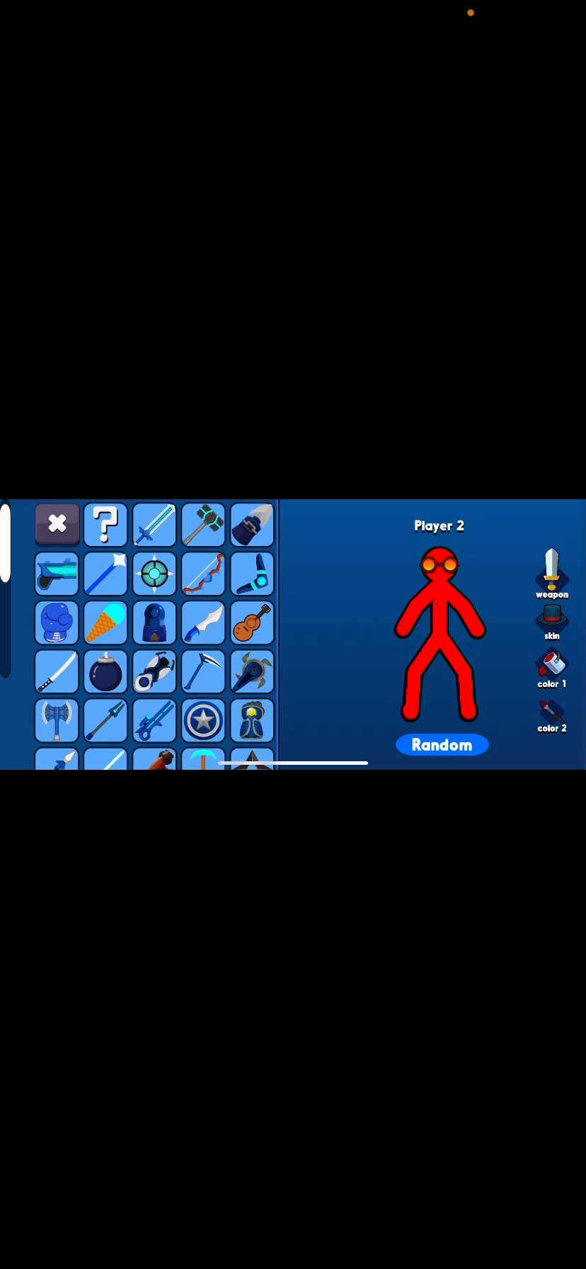
pyautogui.scroll(-3)
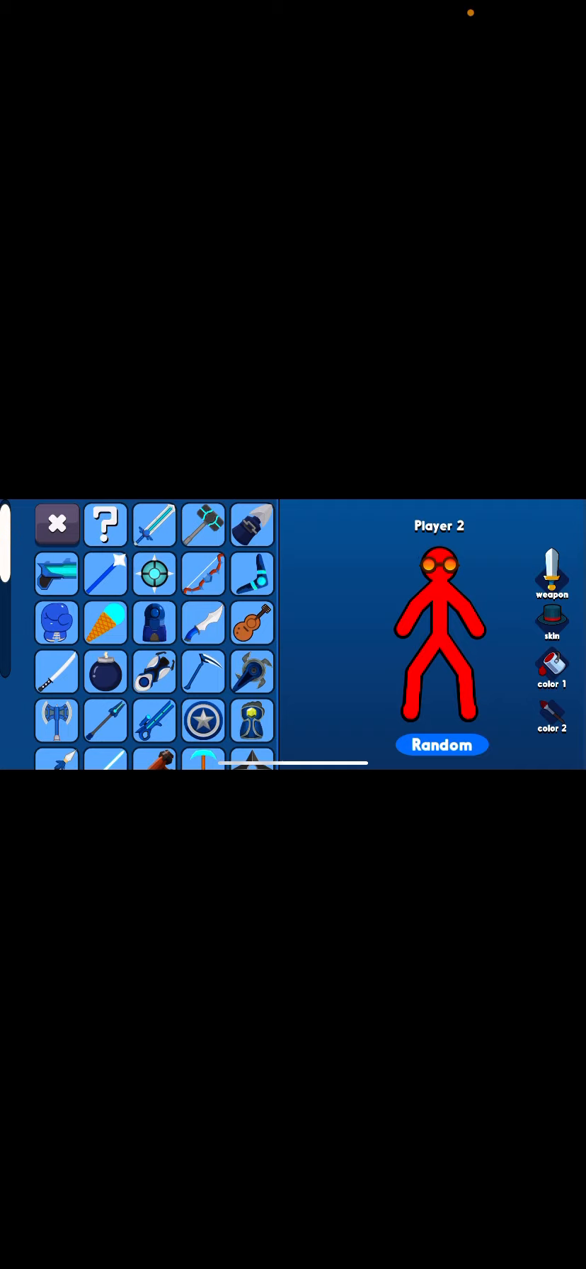
pyautogui.scroll(-3)
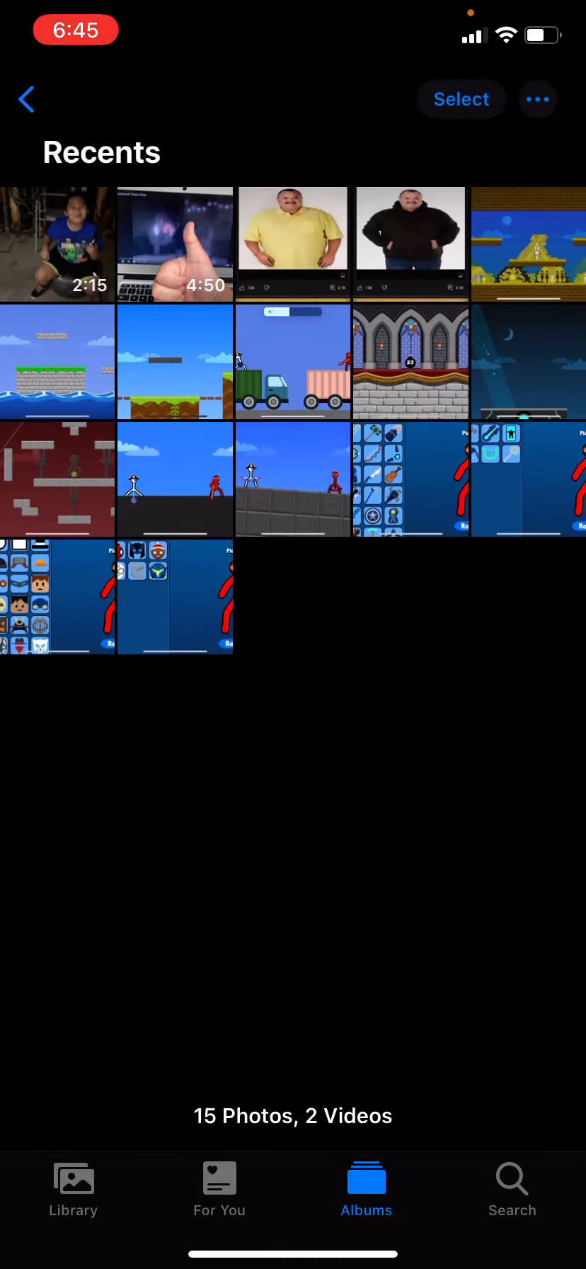
# Step: View the church stage screenshot with stained-glass windows full screen from Recents
pyautogui.click(411, 361)
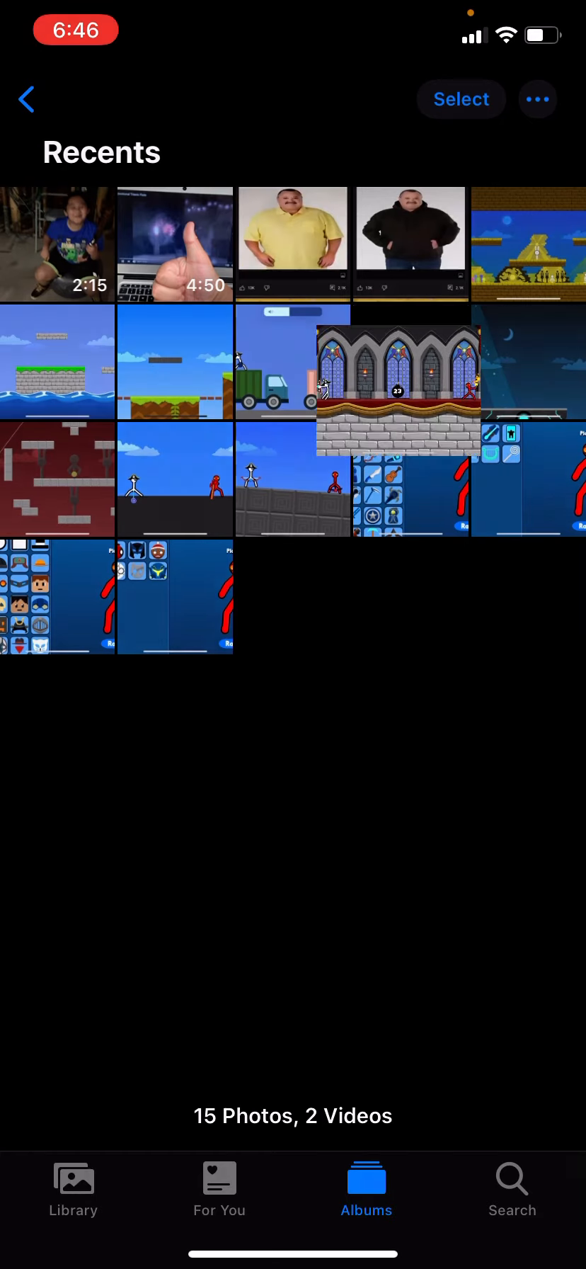
pyautogui.click(410, 374)
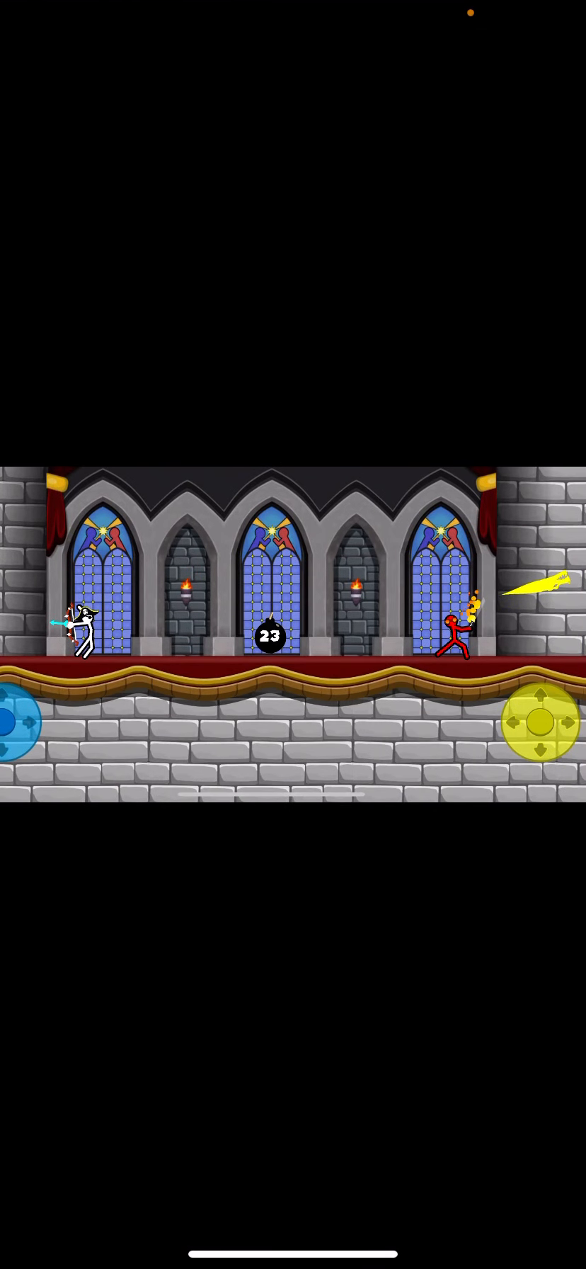